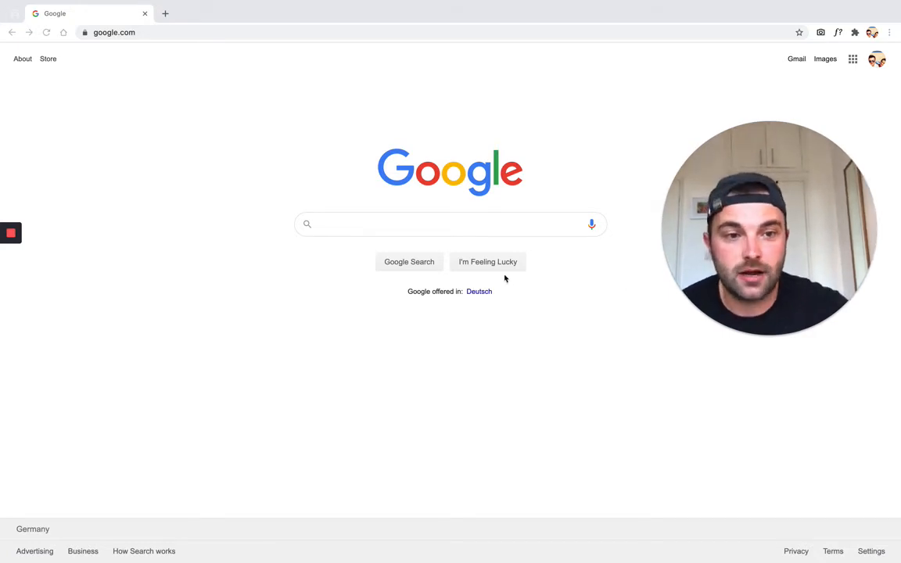
# Step: Search Google for 'annotate screenshot good annotations'
pyautogui.click(451, 225)
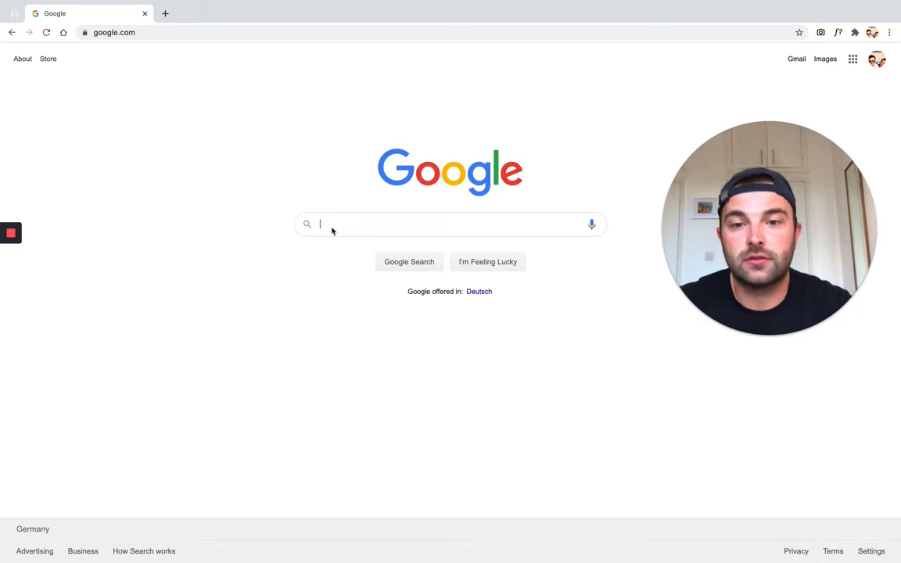
pyautogui.write('an')
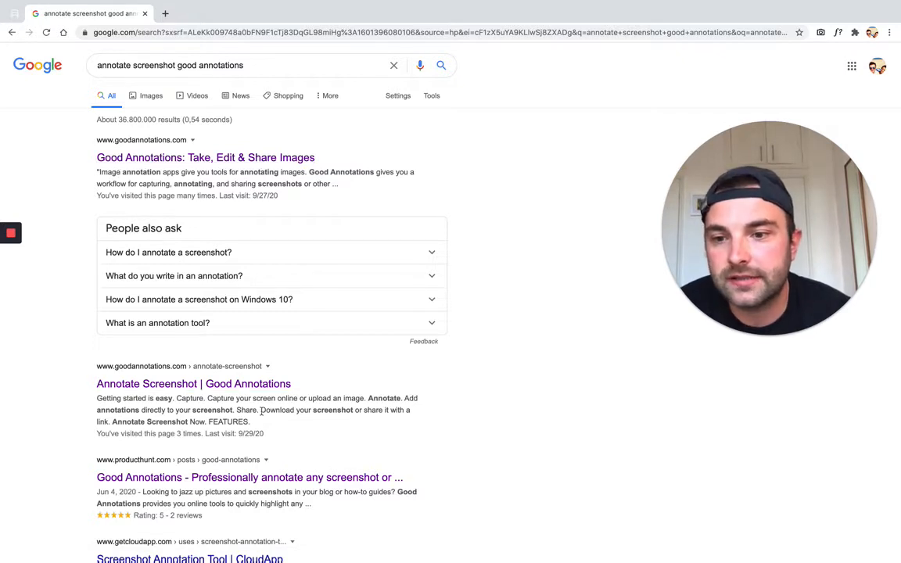
# Step: Open the 'Annotate Screenshot | Good Annotations' search result
pyautogui.click(194, 383)
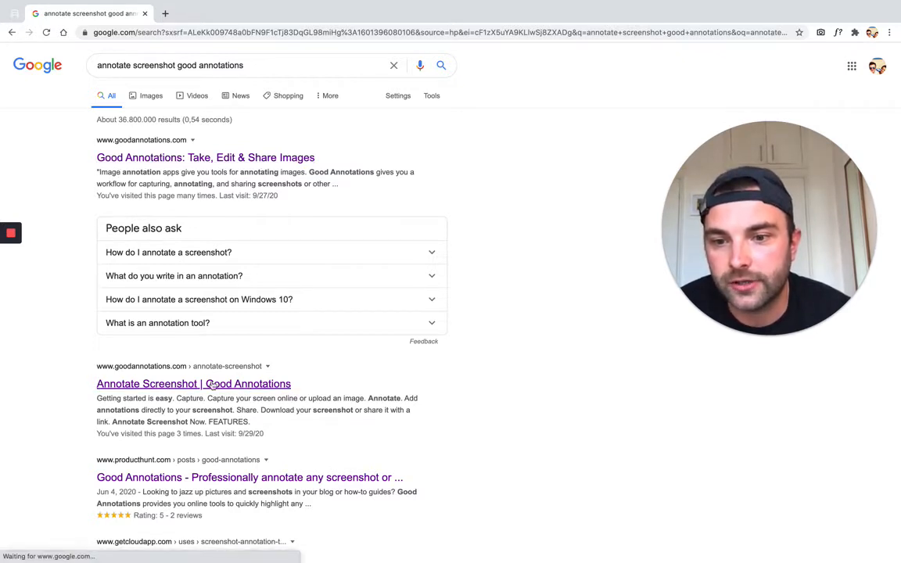
pyautogui.click(194, 383)
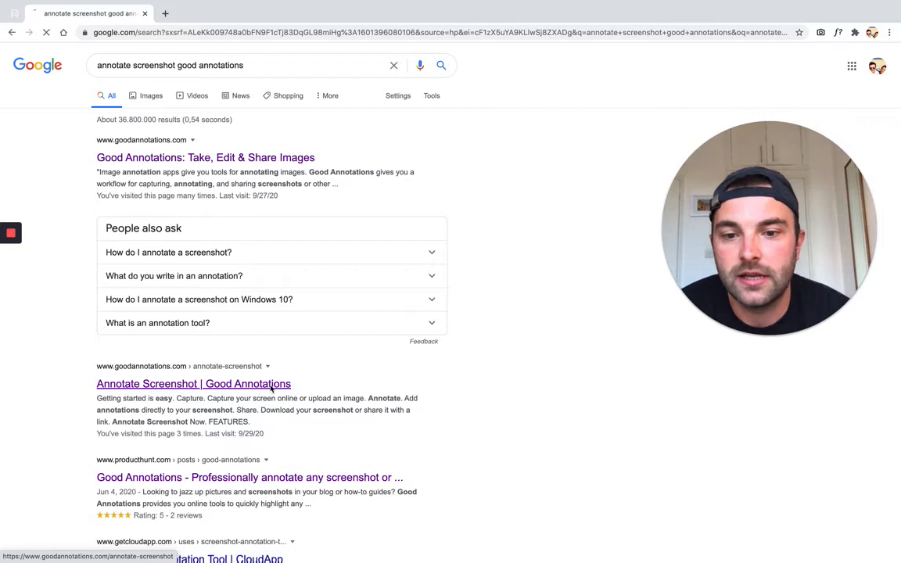
pyautogui.click(194, 383)
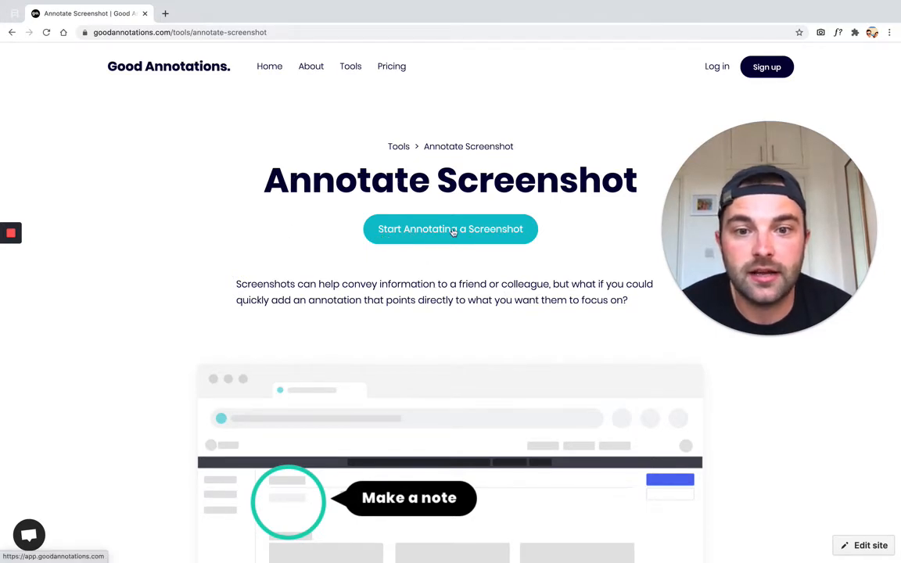
# Step: Start annotating a new screenshot to reach the upload-or-capture choice
pyautogui.click(451, 229)
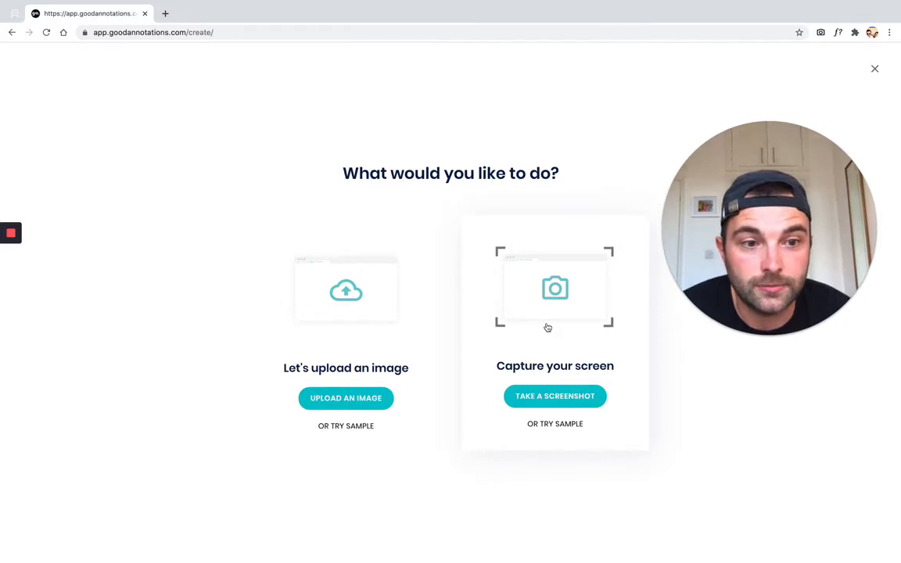
pyautogui.moveTo(570, 324)
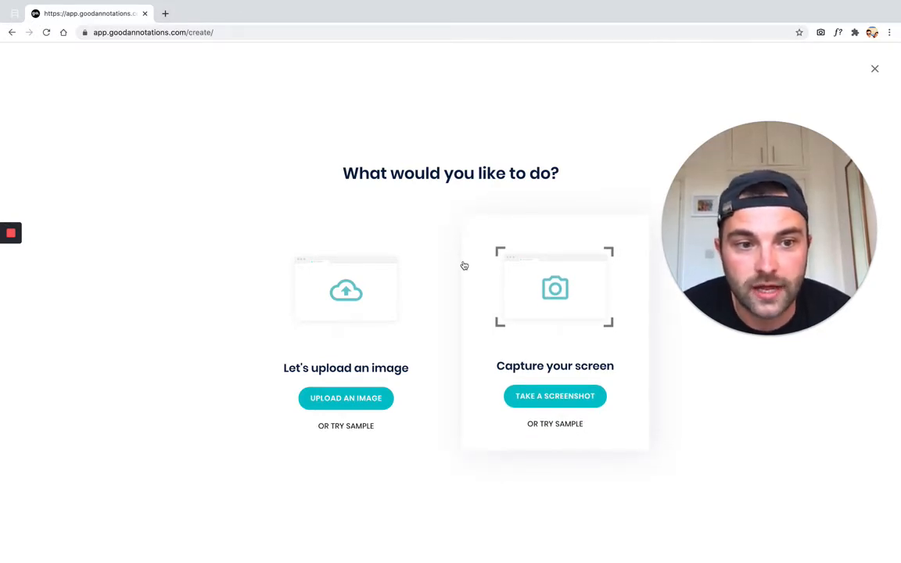
pyautogui.moveTo(413, 391)
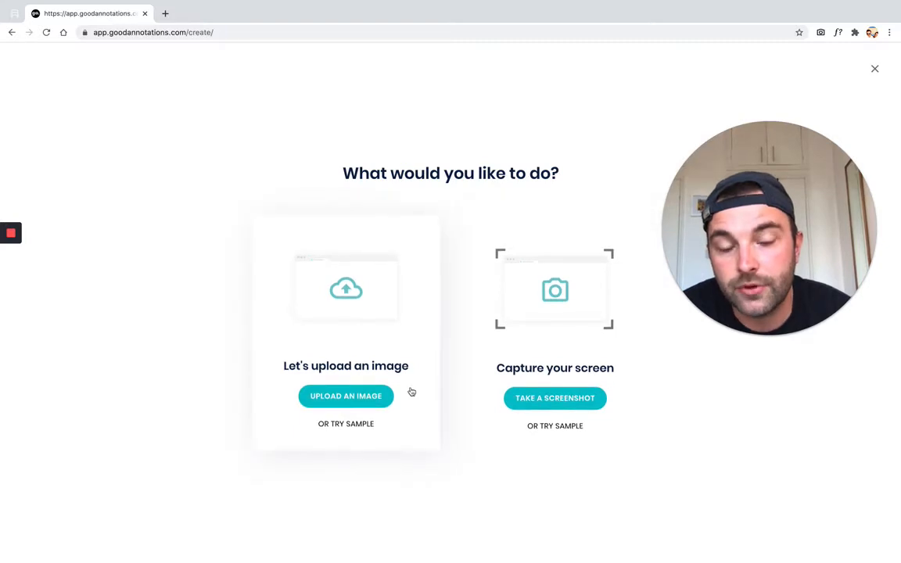
pyautogui.moveTo(360, 294)
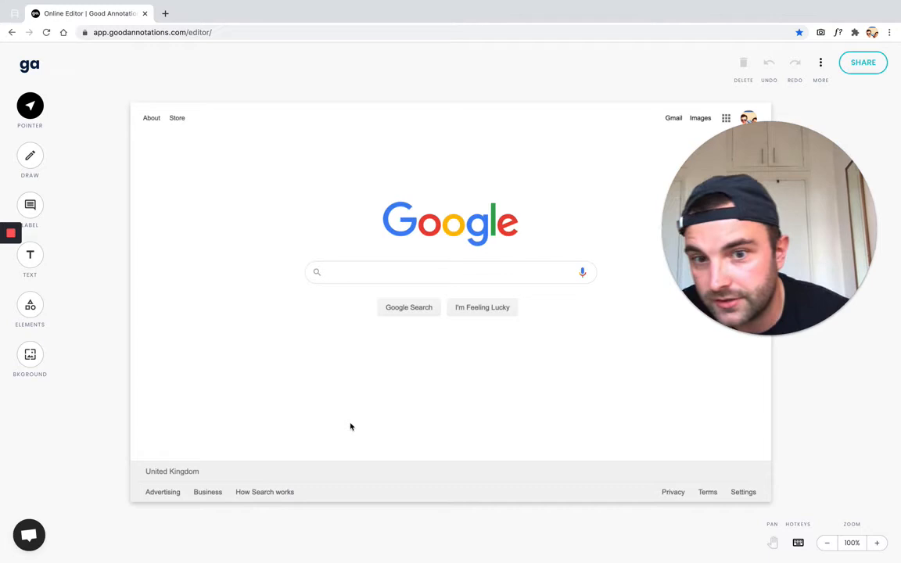
pyautogui.moveTo(79, 180)
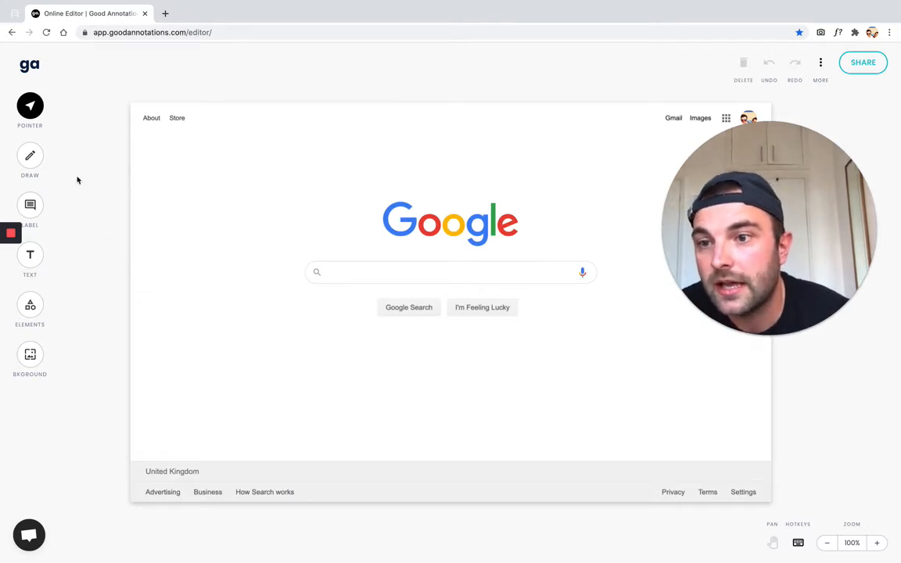
pyautogui.moveTo(30, 155)
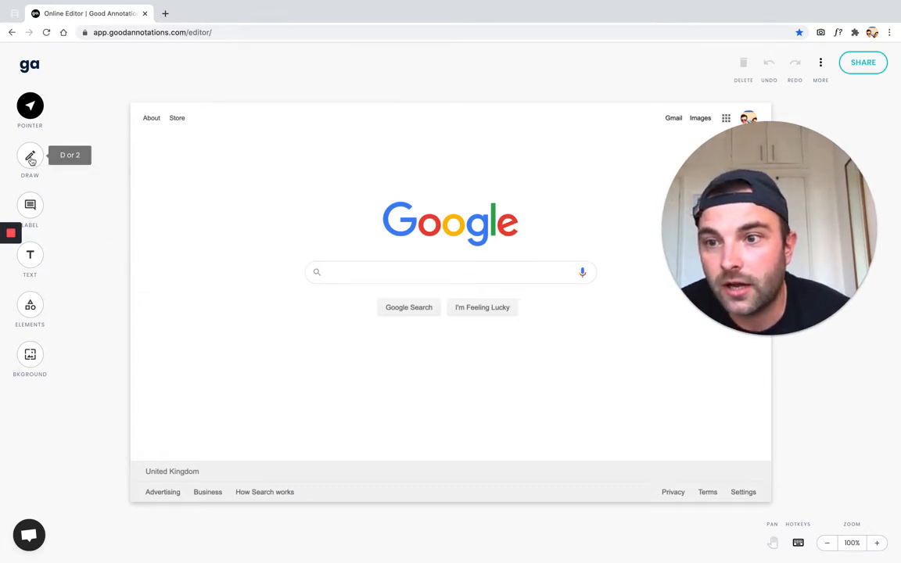
# Step: Draw a red rectangle around the Google search box and deselect it
pyautogui.click(30, 157)
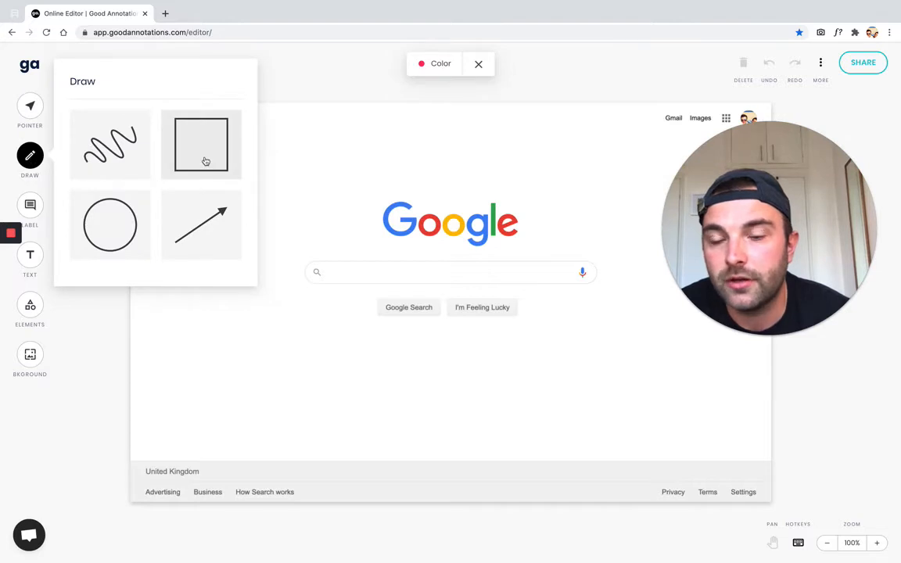
pyautogui.click(201, 144)
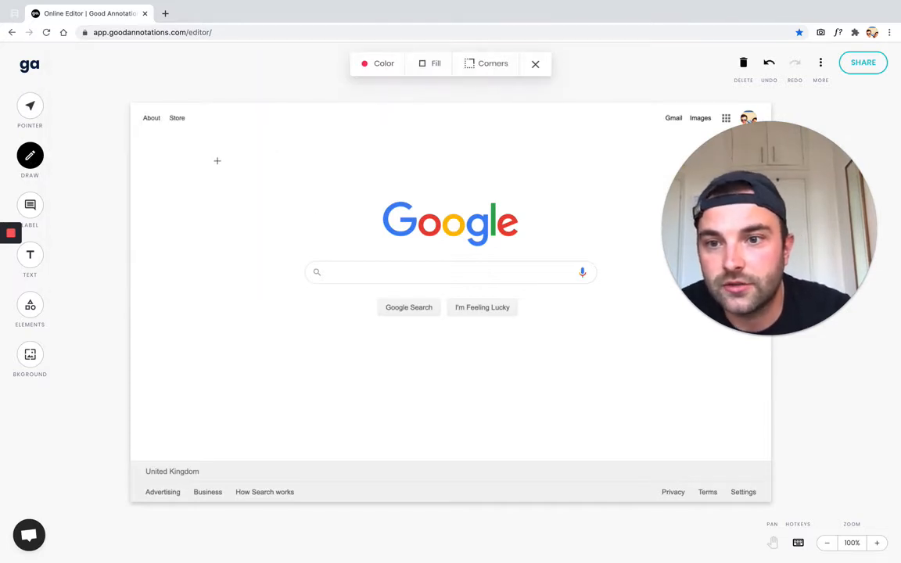
pyautogui.moveTo(300, 251); pyautogui.dragTo(343, 279)
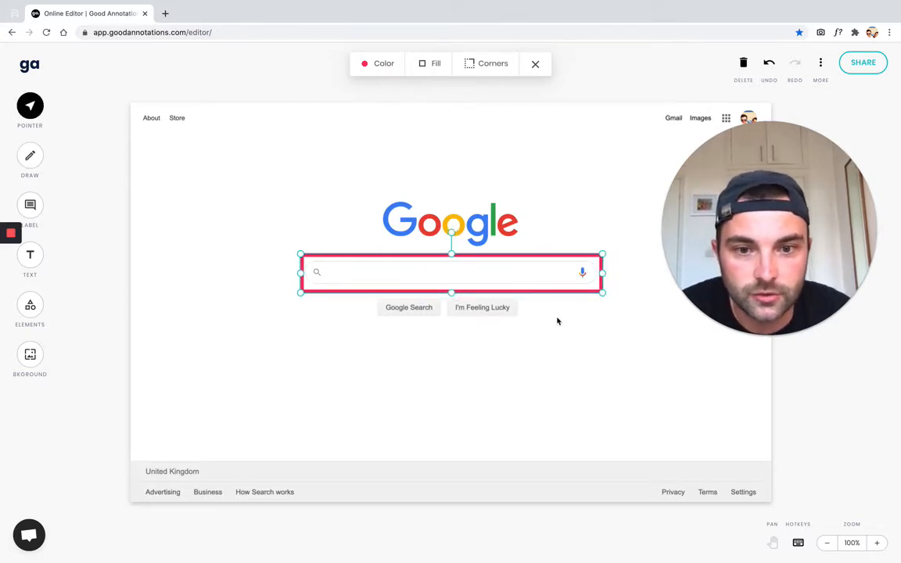
pyautogui.click(203, 281)
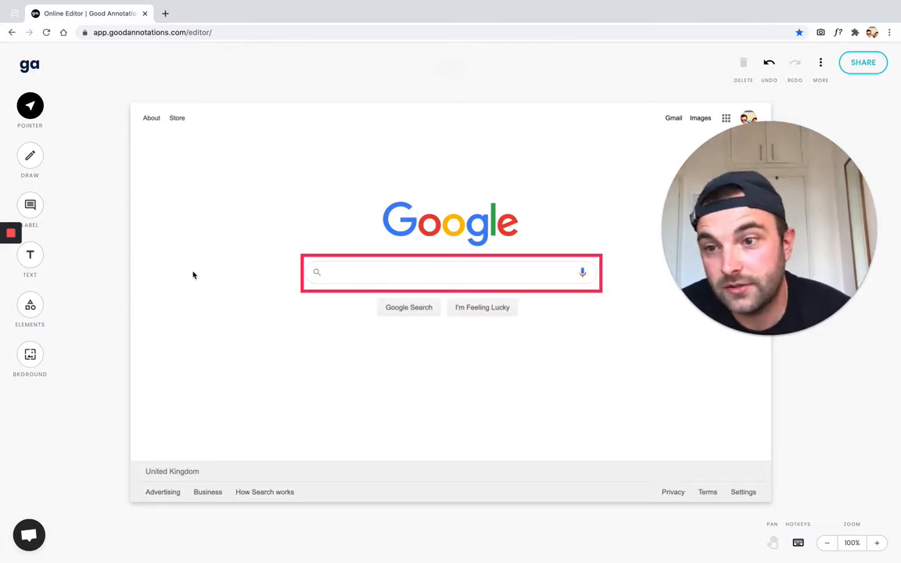
pyautogui.moveTo(30, 205)
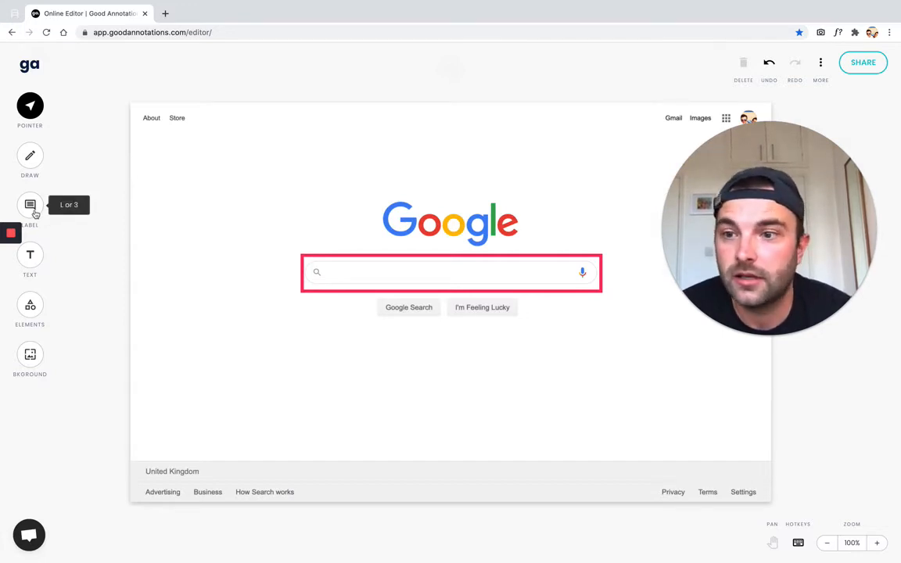
# Step: Add a label reading 'Enter search term' pointing at the outlined search box
pyautogui.click(30, 205)
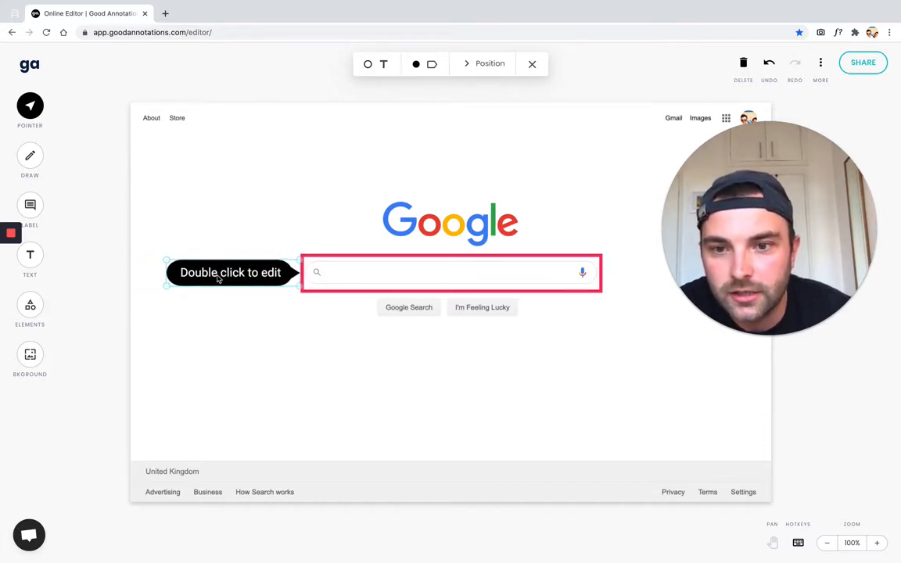
pyautogui.doubleClick(230, 273)
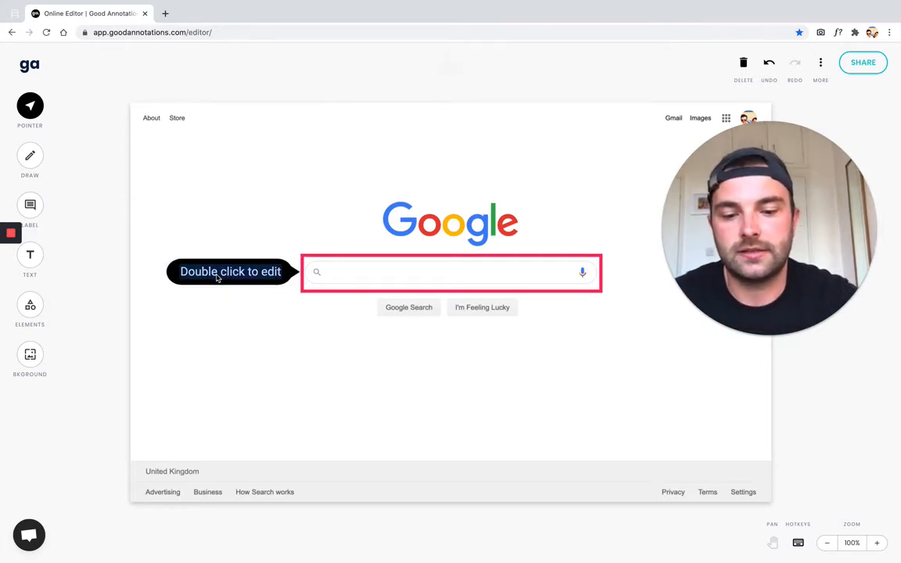
pyautogui.write('Enter search ter')
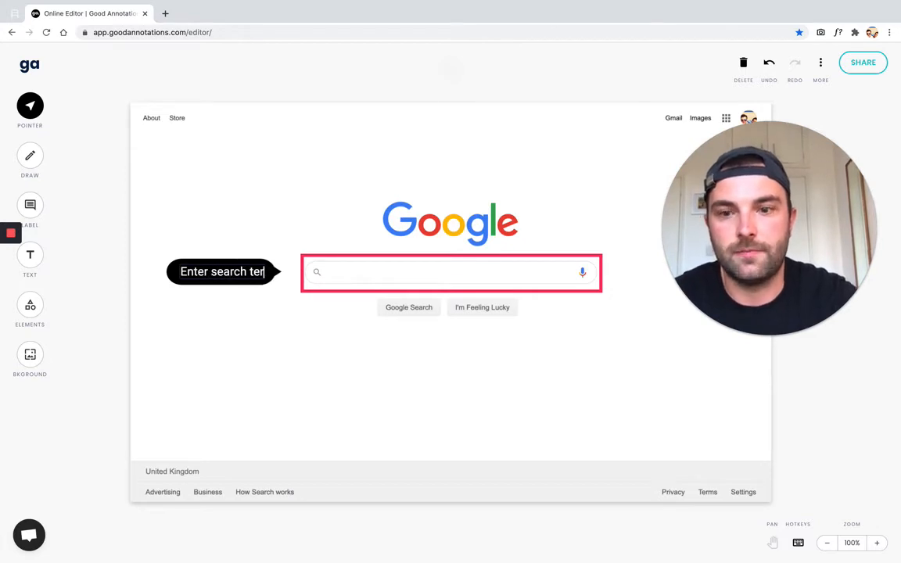
pyautogui.click(227, 272)
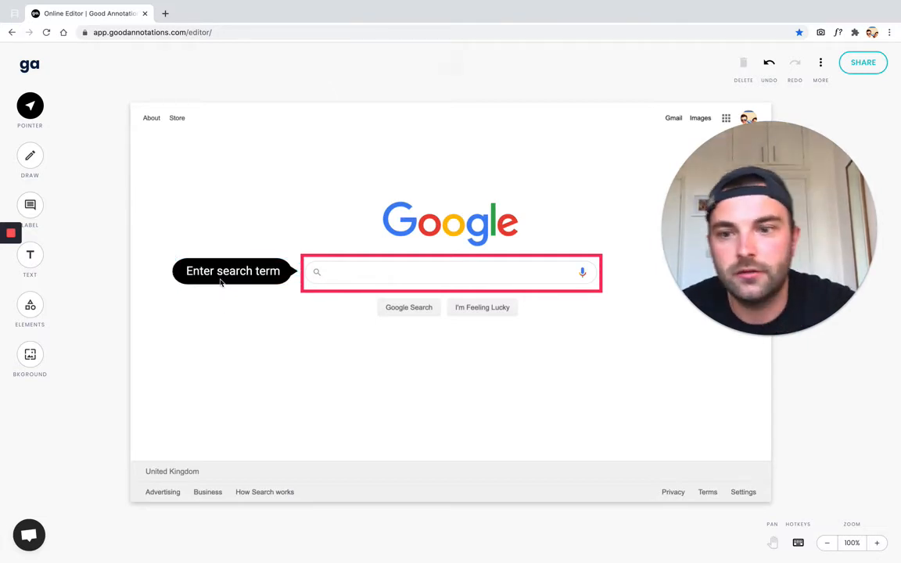
pyautogui.moveTo(273, 349)
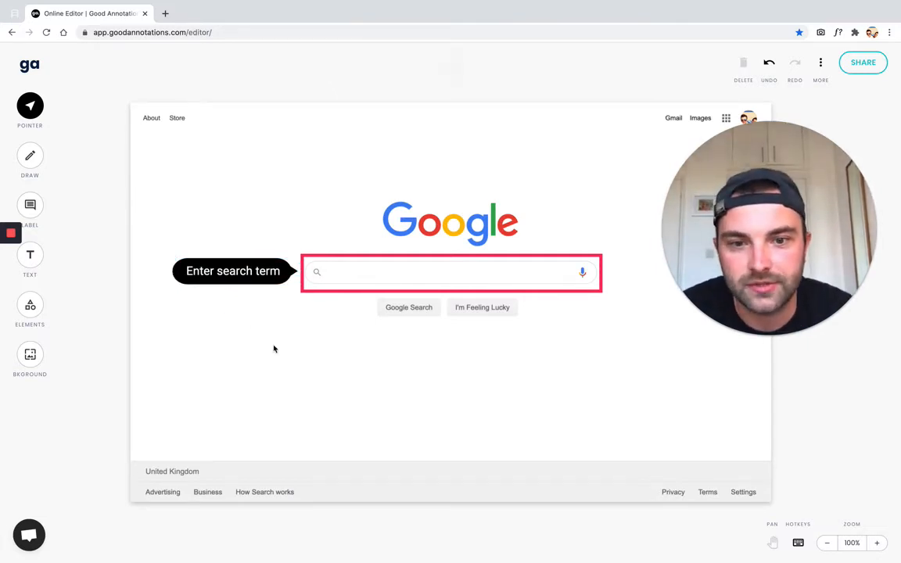
pyautogui.moveTo(415, 346)
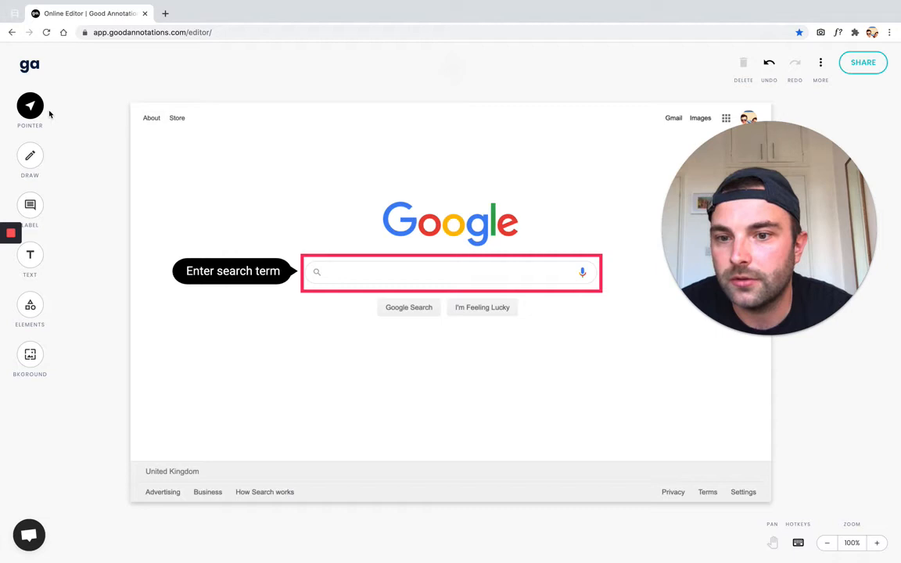
pyautogui.moveTo(30, 154)
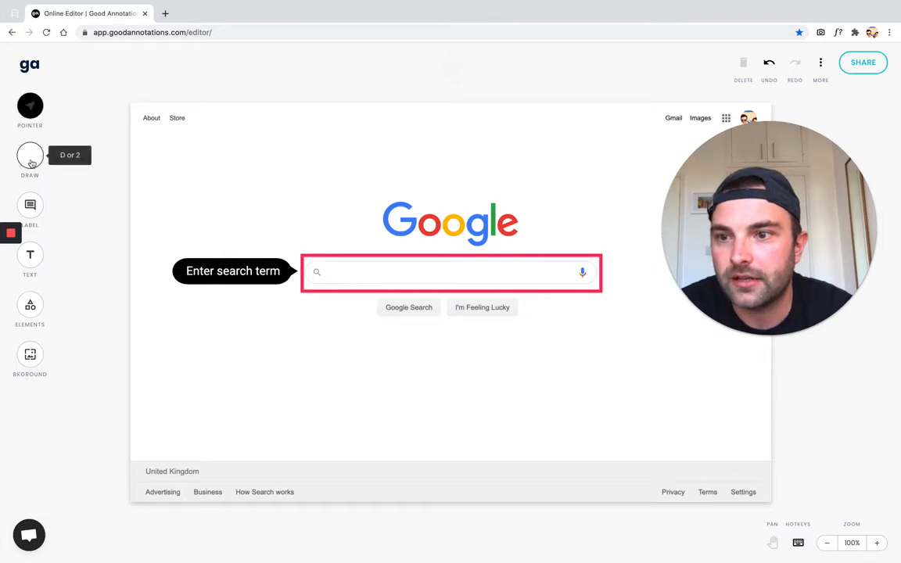
# Step: Draw a second red rectangle around the Google Search button
pyautogui.click(30, 155)
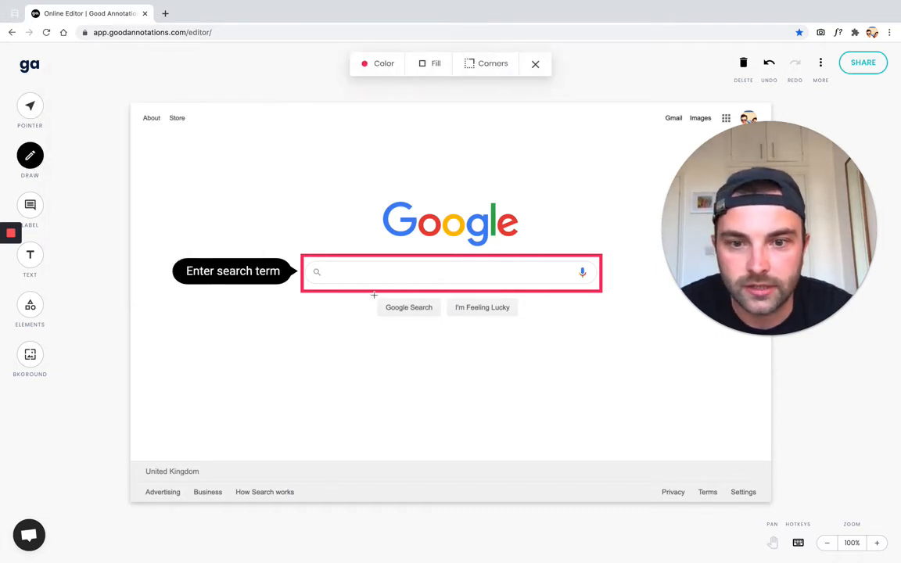
pyautogui.click(409, 307)
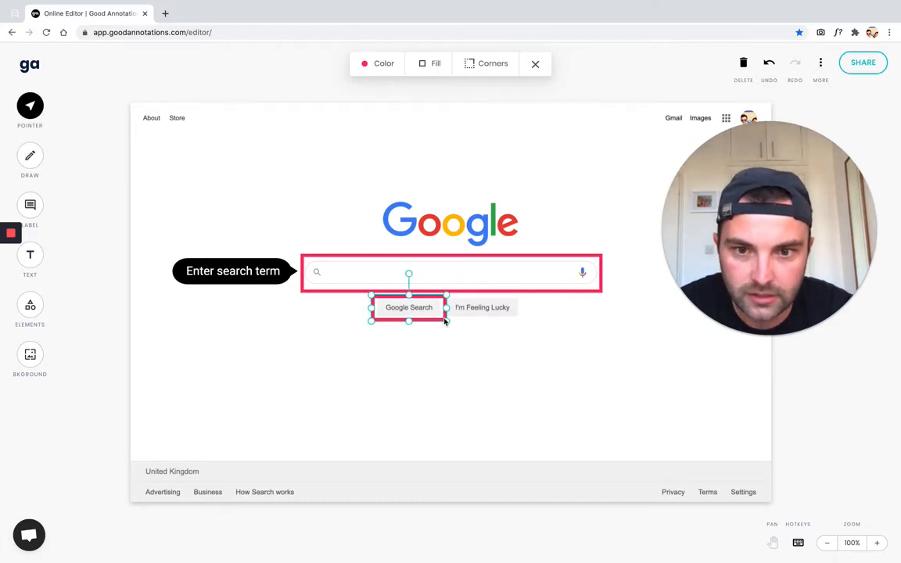
pyautogui.moveTo(30, 205)
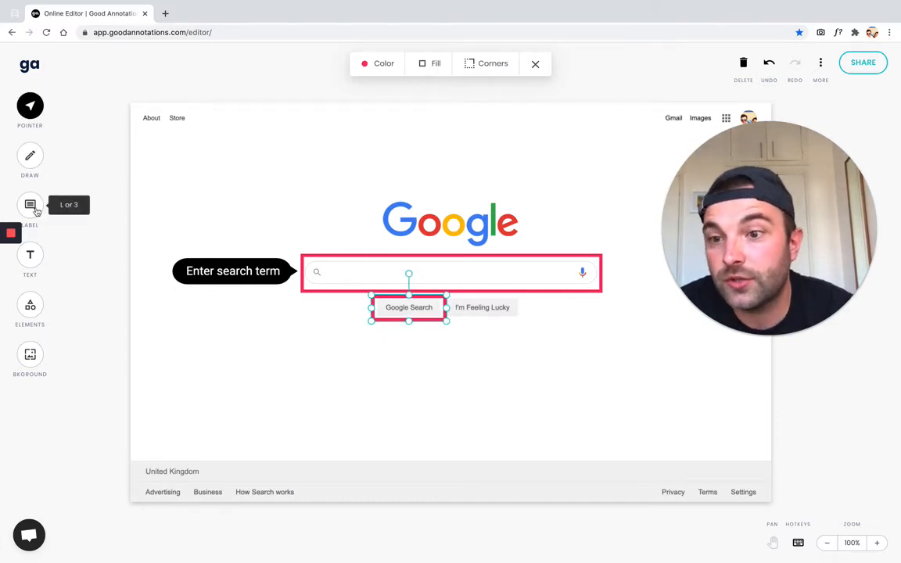
pyautogui.moveTo(30, 254)
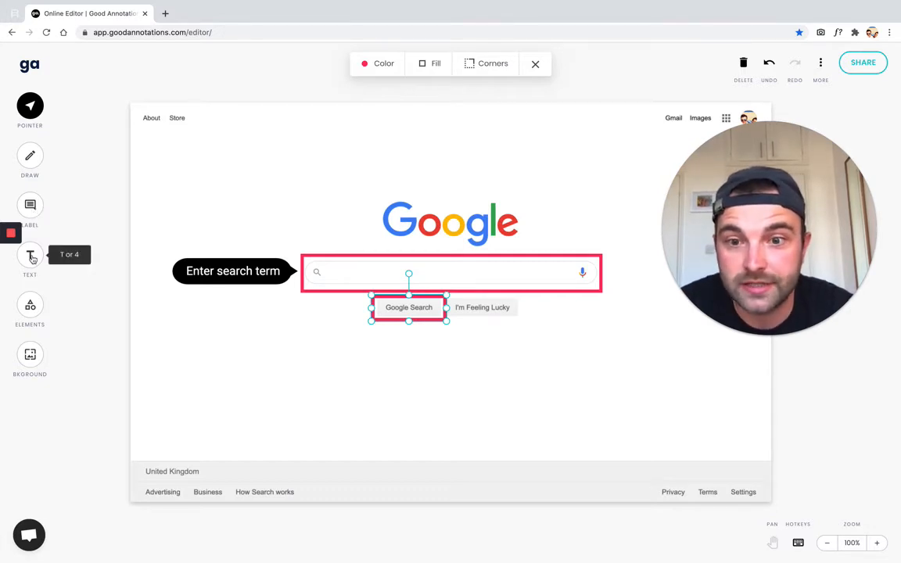
# Step: Place a dark callout beside the buttons reading to finish by using the Google Search button
pyautogui.click(30, 259)
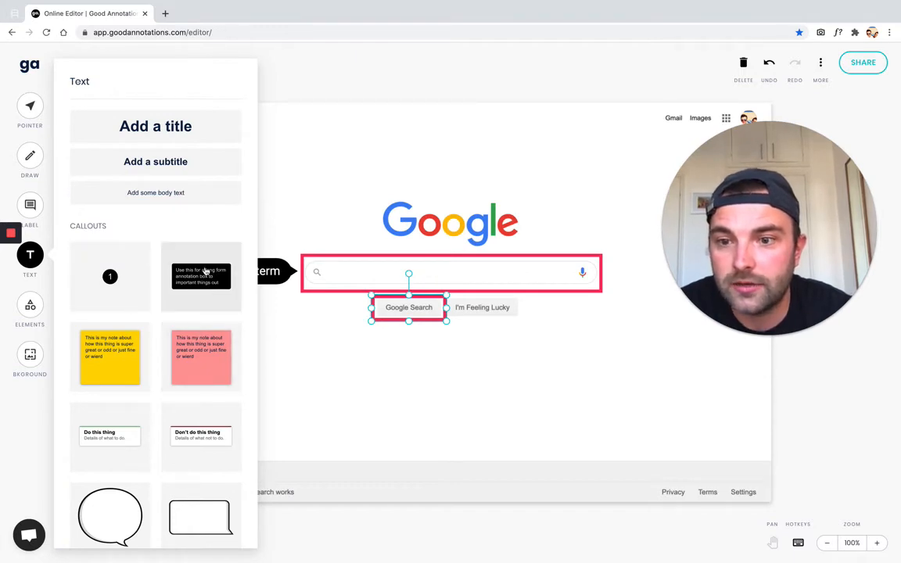
pyautogui.scroll(-3)
pyautogui.write('When you t')
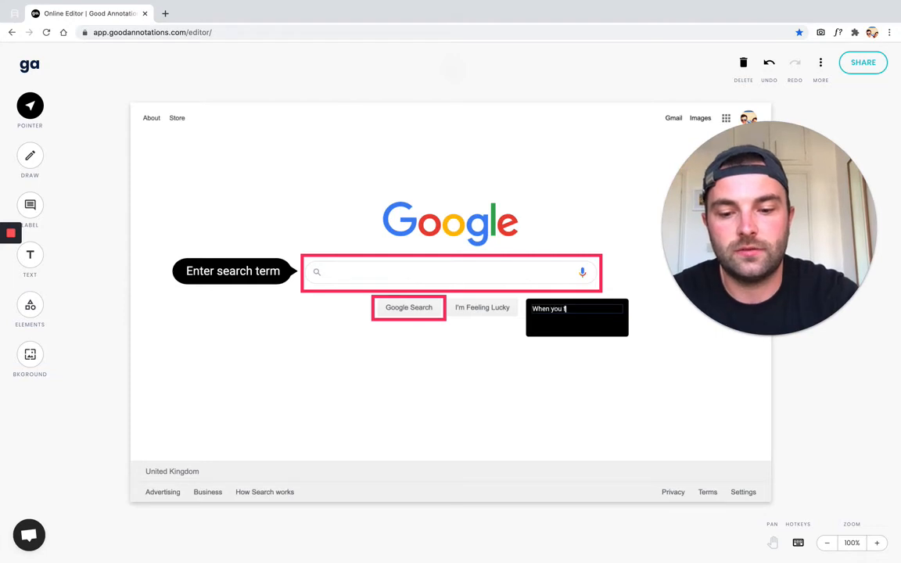
pyautogui.write('finish by')
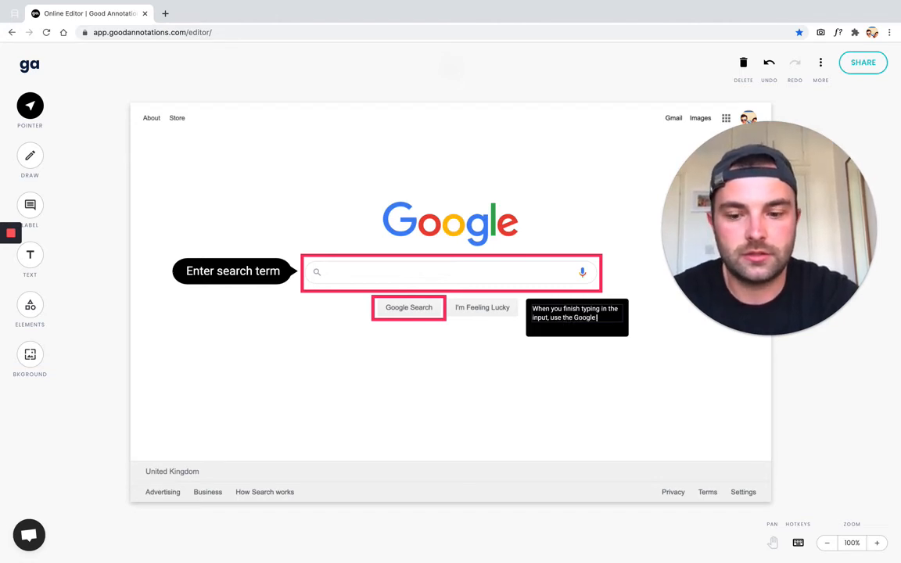
pyautogui.write('Search button to search')
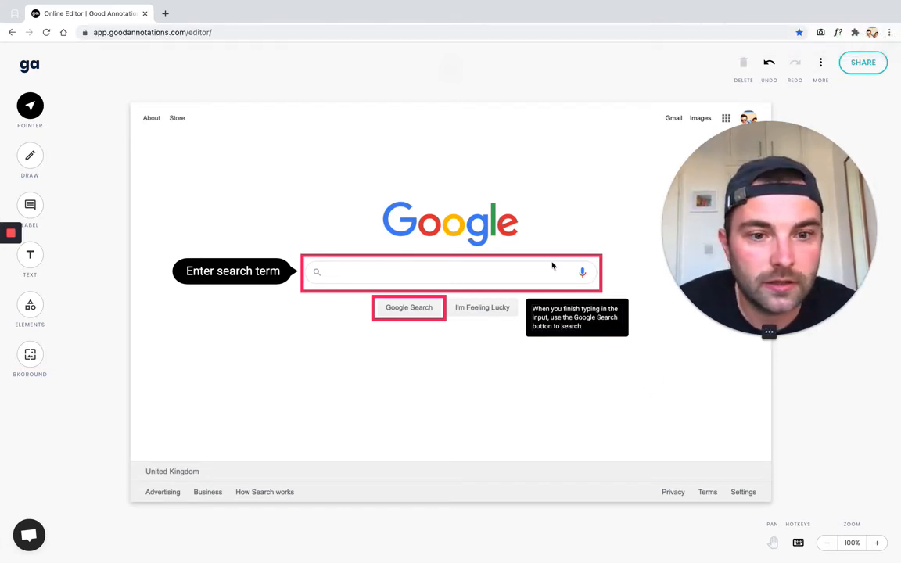
pyautogui.moveTo(635, 355)
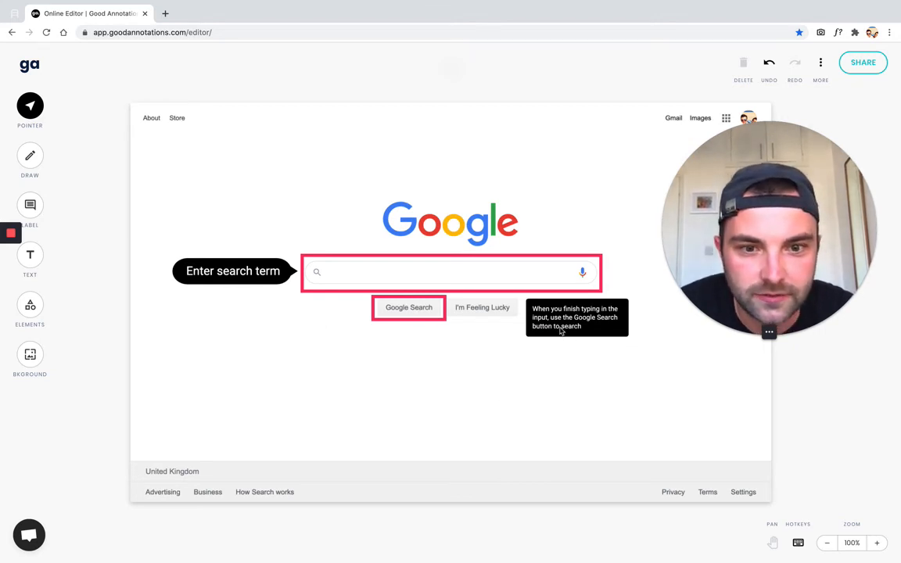
pyautogui.moveTo(291, 262)
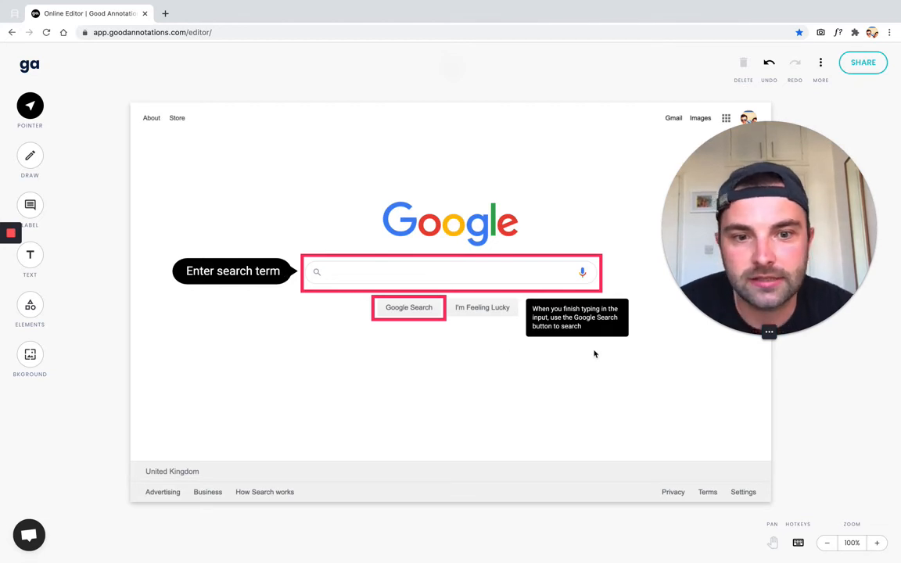
pyautogui.moveTo(441, 381)
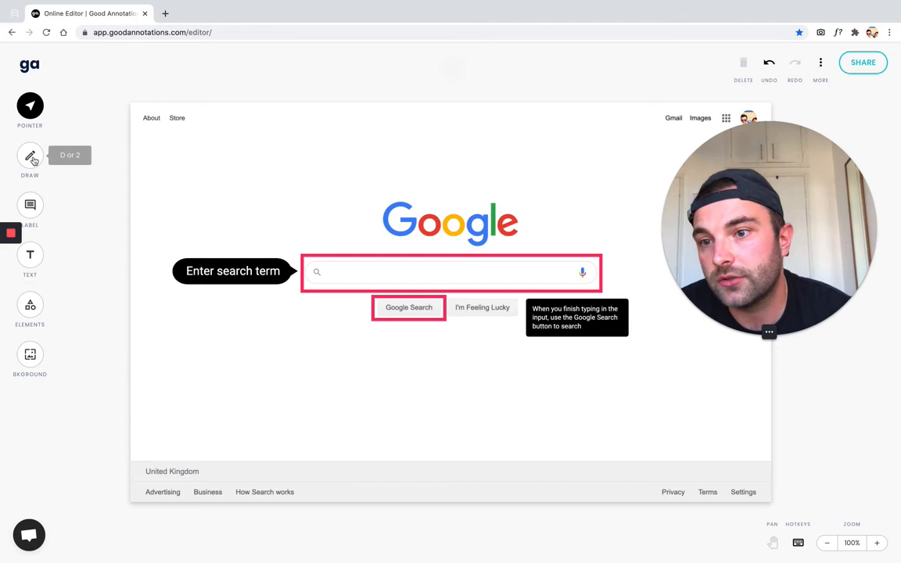
# Step: Draw an arrow from the callout to the outlined Google Search button
pyautogui.click(30, 156)
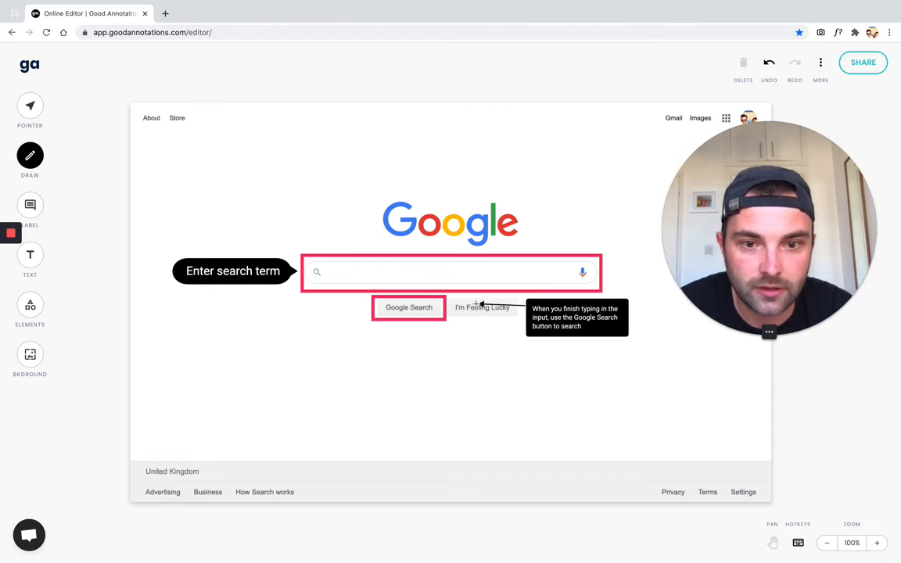
pyautogui.moveTo(452, 305)
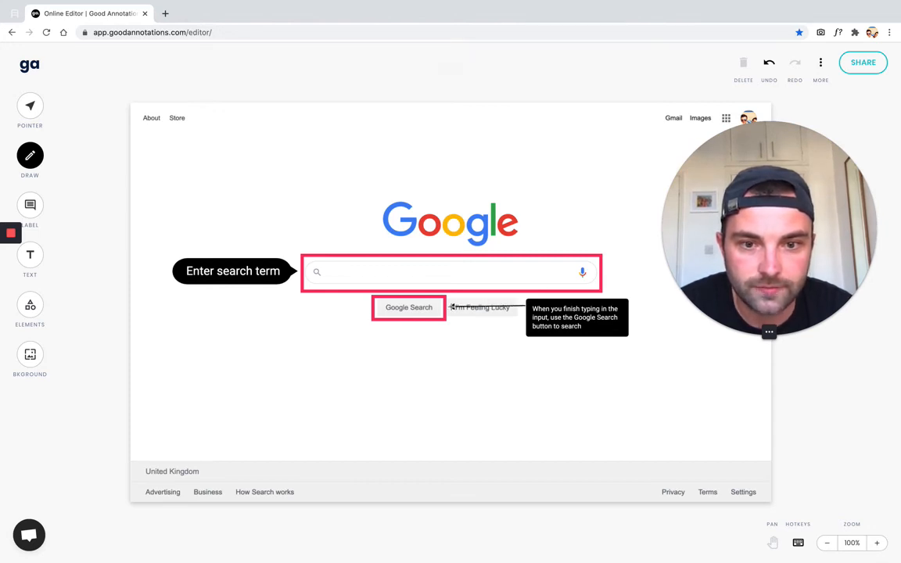
pyautogui.click(29, 109)
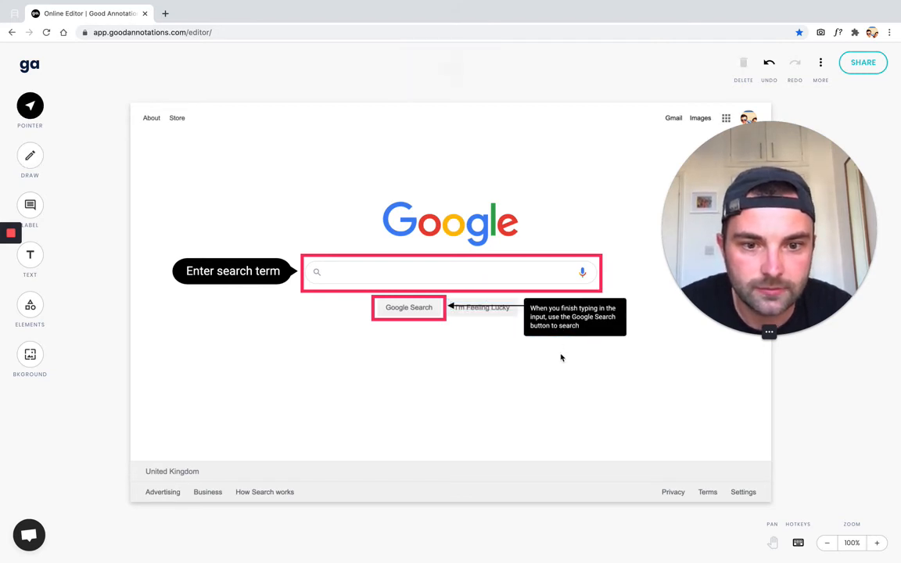
pyautogui.moveTo(480, 406)
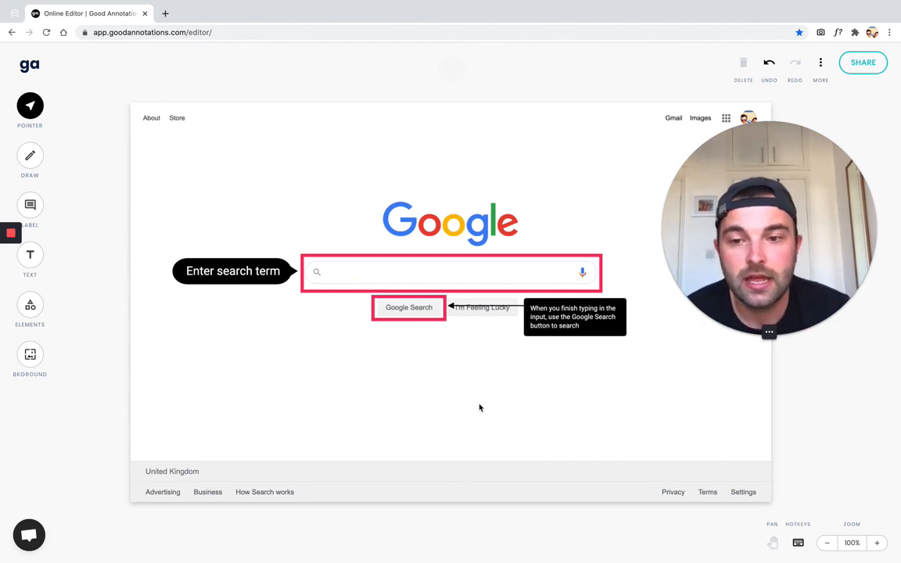
pyautogui.moveTo(701, 238)
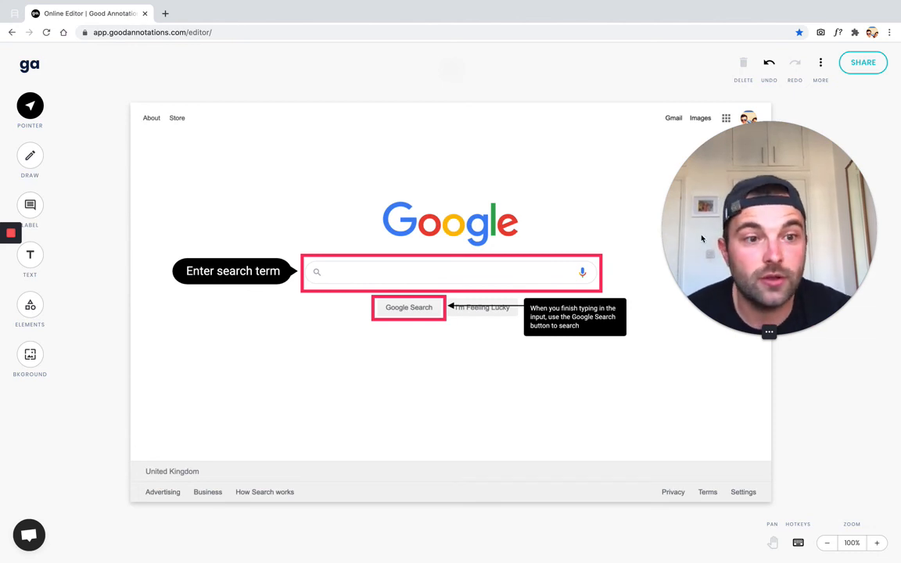
# Step: Open Share from the More menu to get the project's shareable link
pyautogui.click(820, 66)
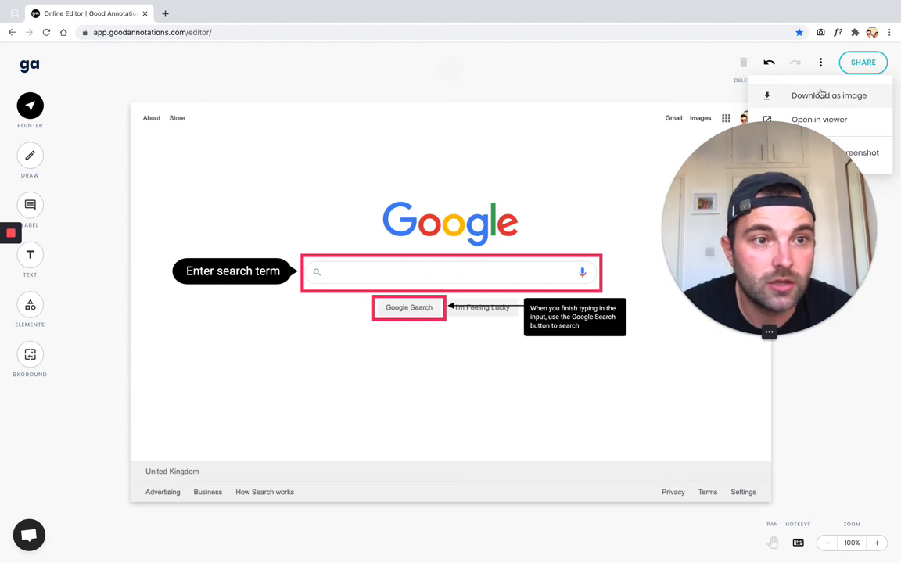
pyautogui.click(863, 63)
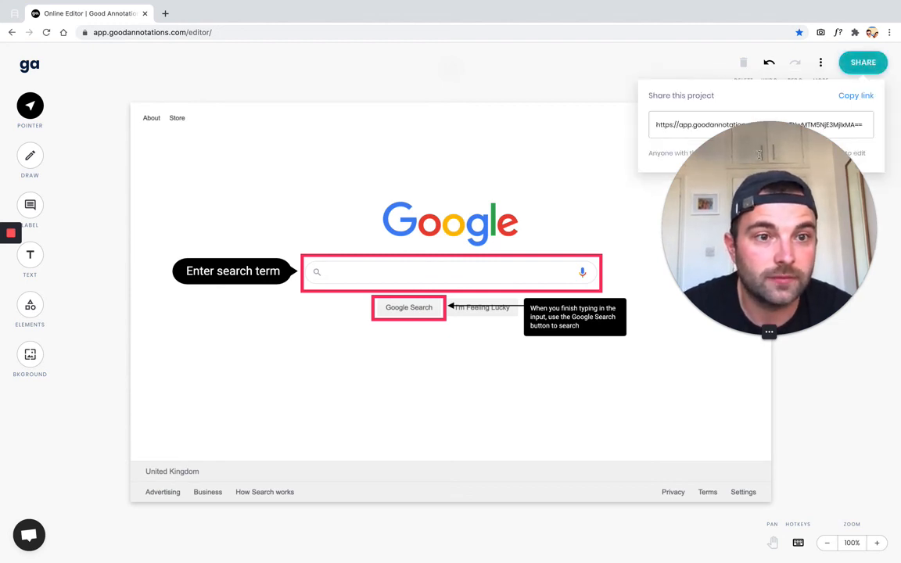